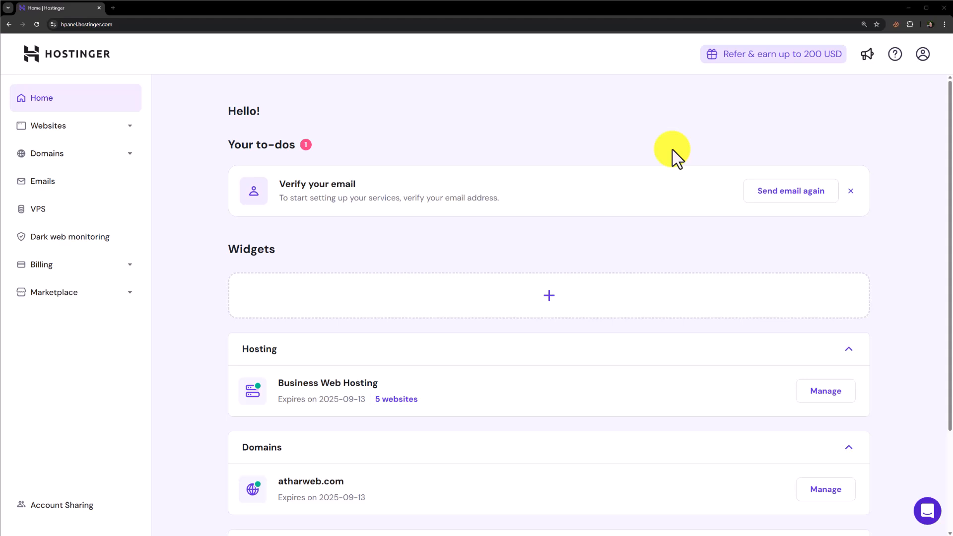
mouse_move(668, 143)
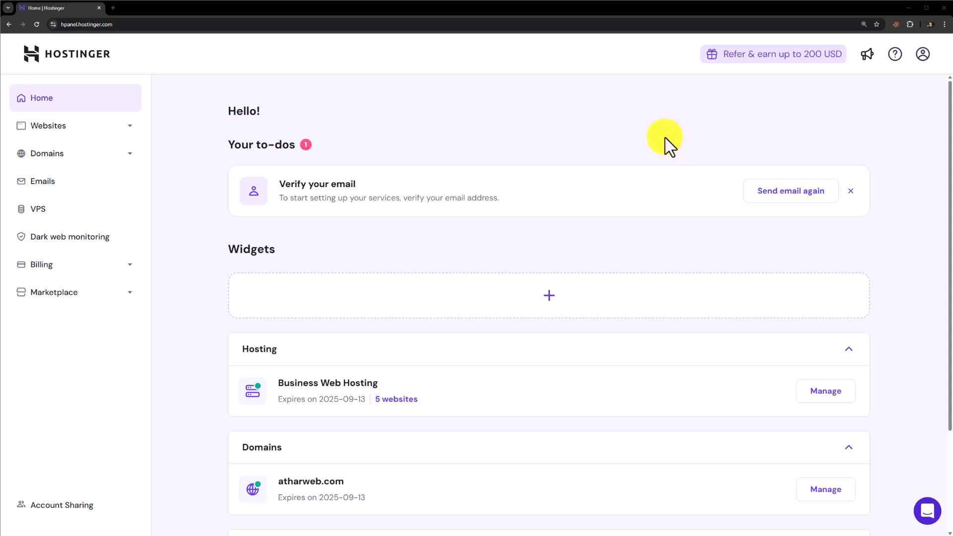
mouse_move(502, 119)
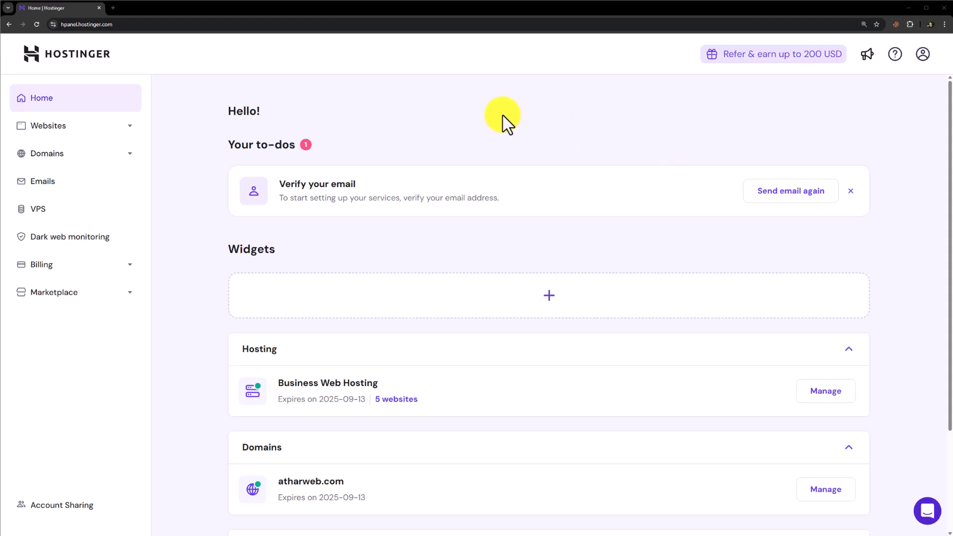
Show the hosted websites list from the hPanel sidebar
left_click(47, 125)
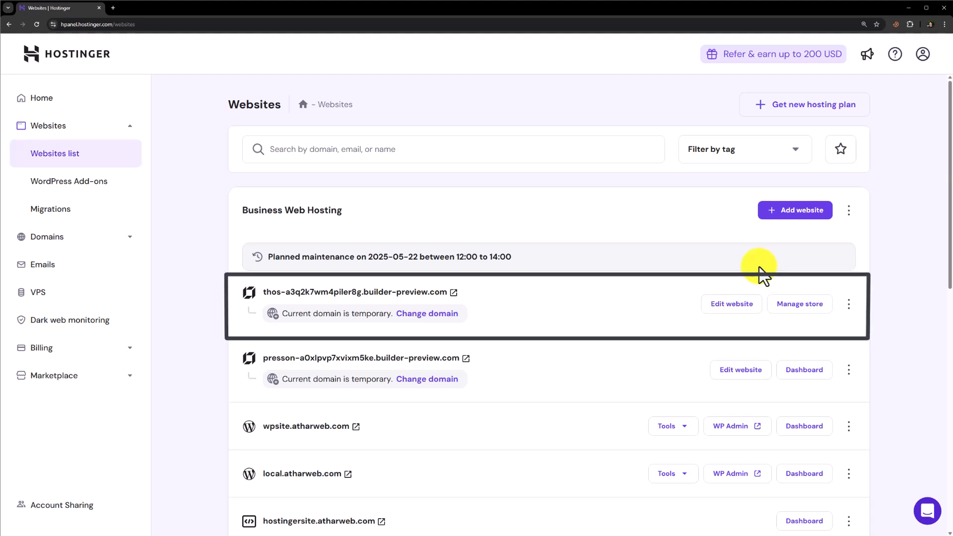
Enter the store site's manager and expand its Settings section
left_click(731, 304)
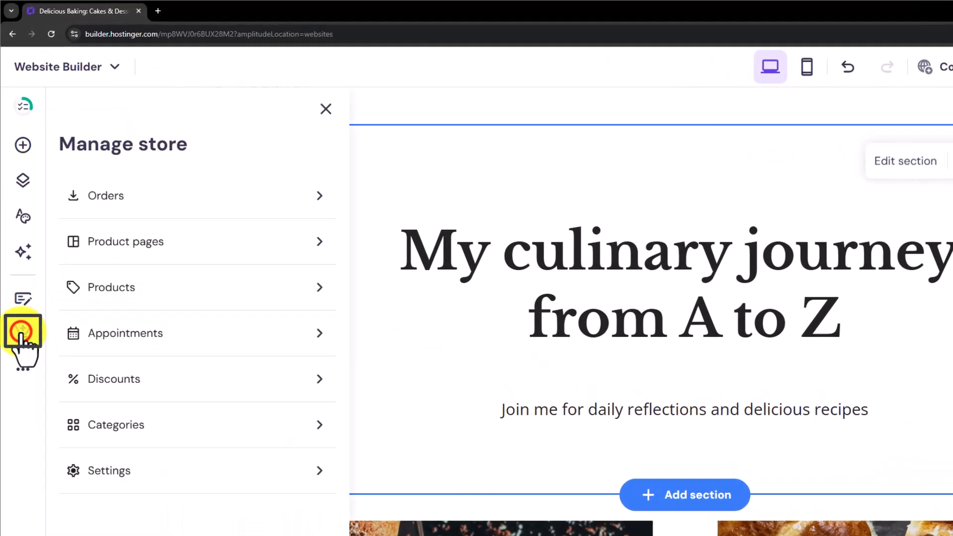
left_click(23, 333)
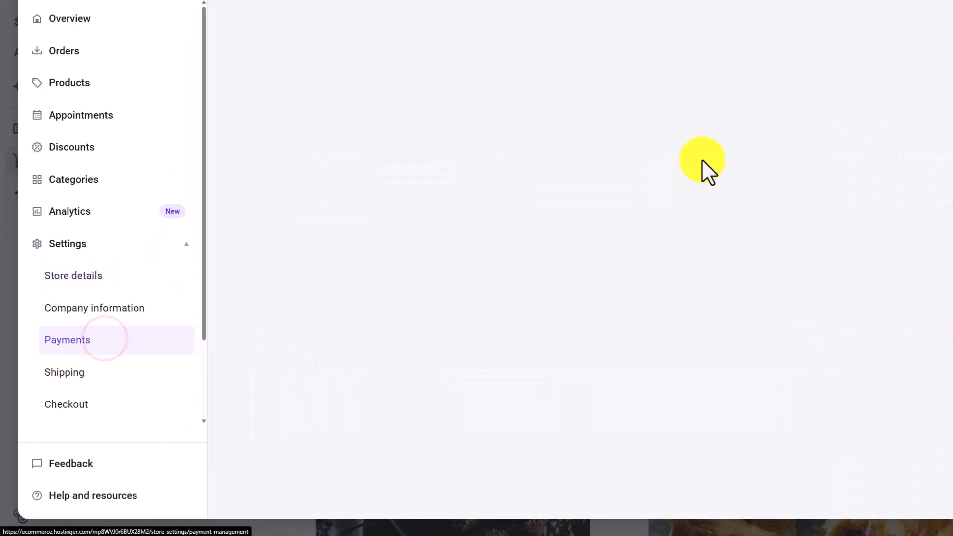
Review the Payments providers list with dLocal Go, PayPal and Stripe
left_click(66, 339)
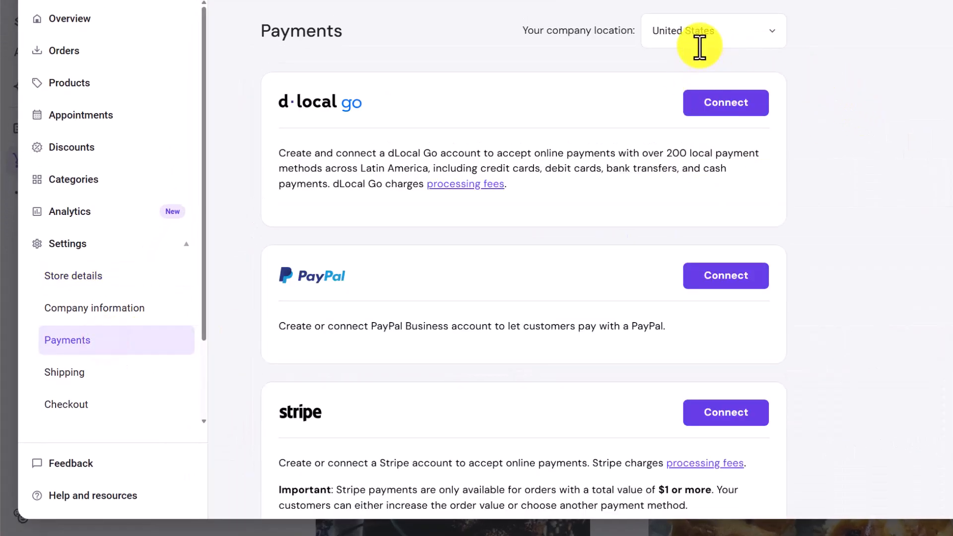
mouse_move(816, 89)
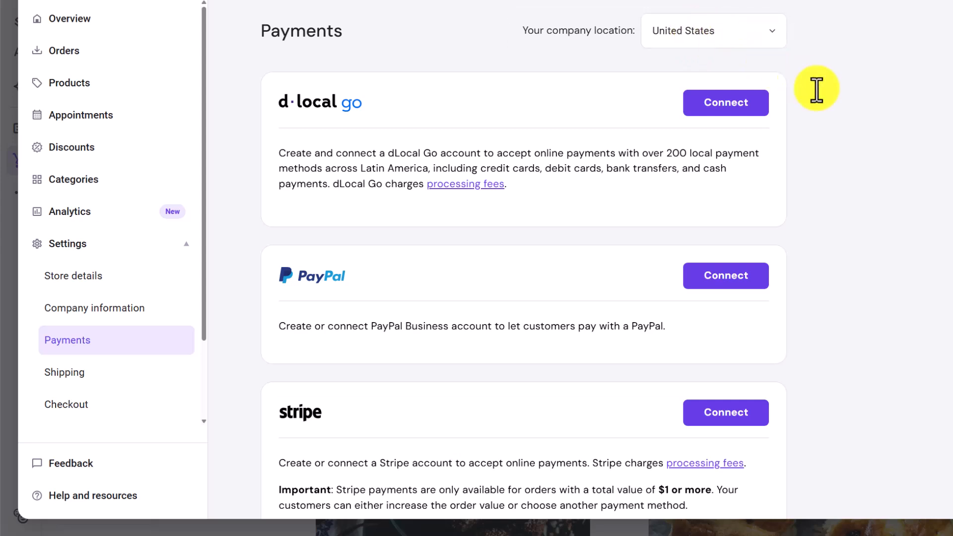
mouse_move(871, 121)
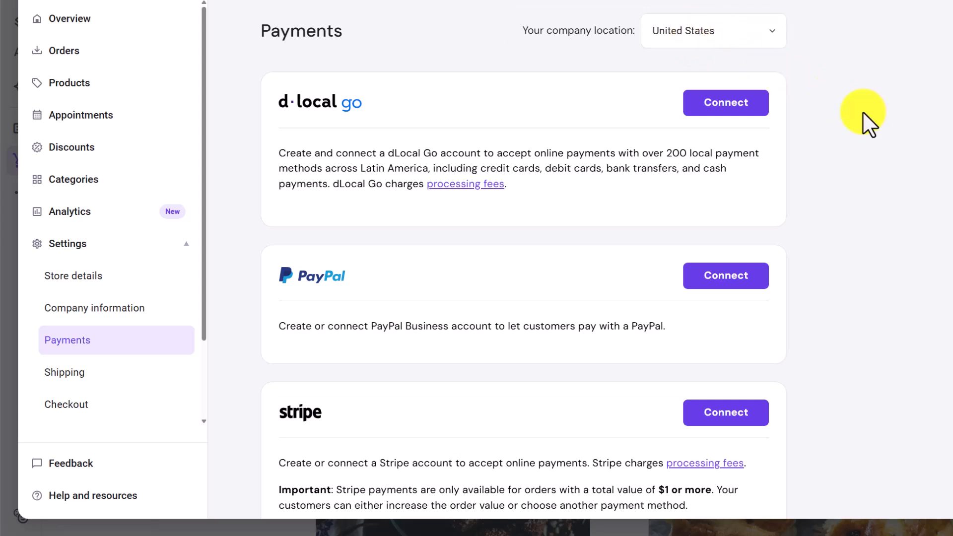
mouse_move(646, 126)
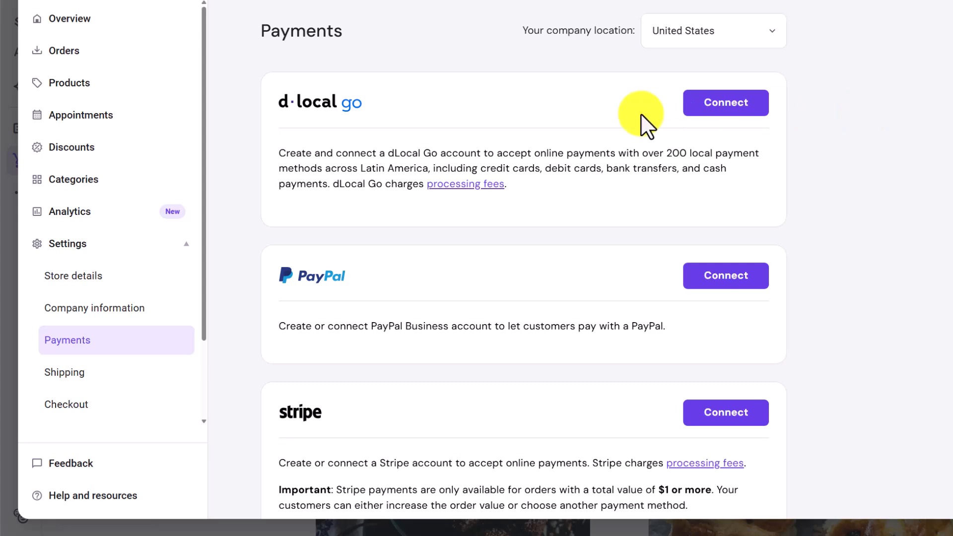
scroll("down", 3)
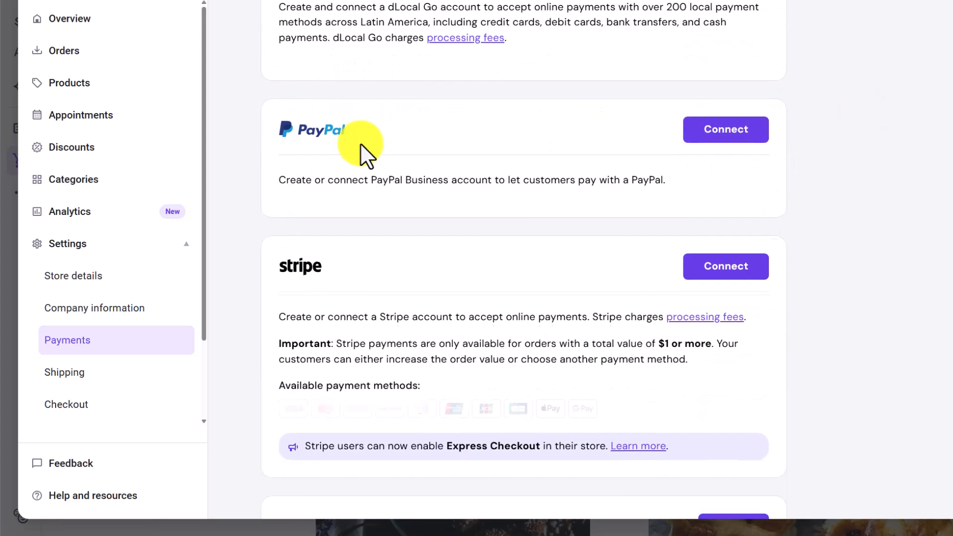
scroll("up", 3)
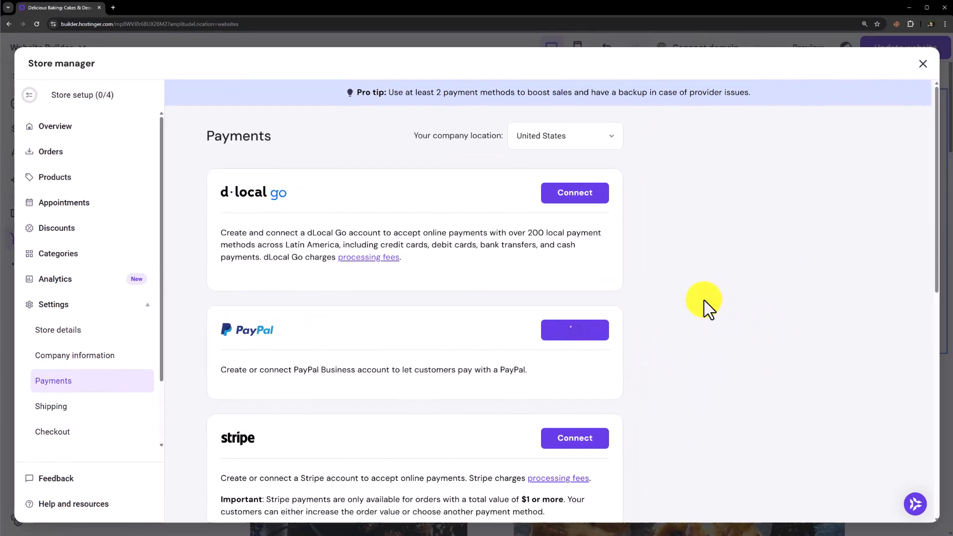
Start connecting a PayPal account, reaching PayPal's connect page for Hostinger International Limited
left_click(573, 329)
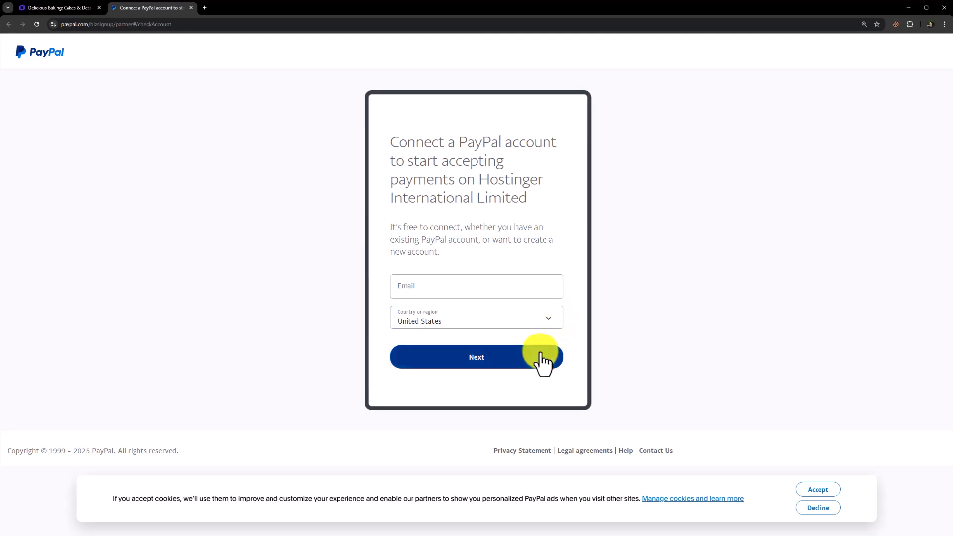
mouse_move(692, 268)
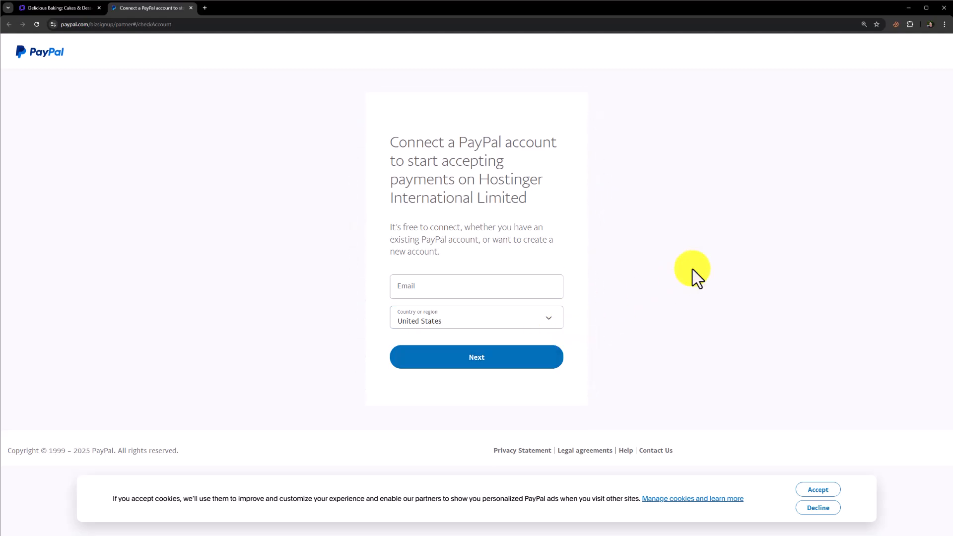
mouse_move(745, 277)
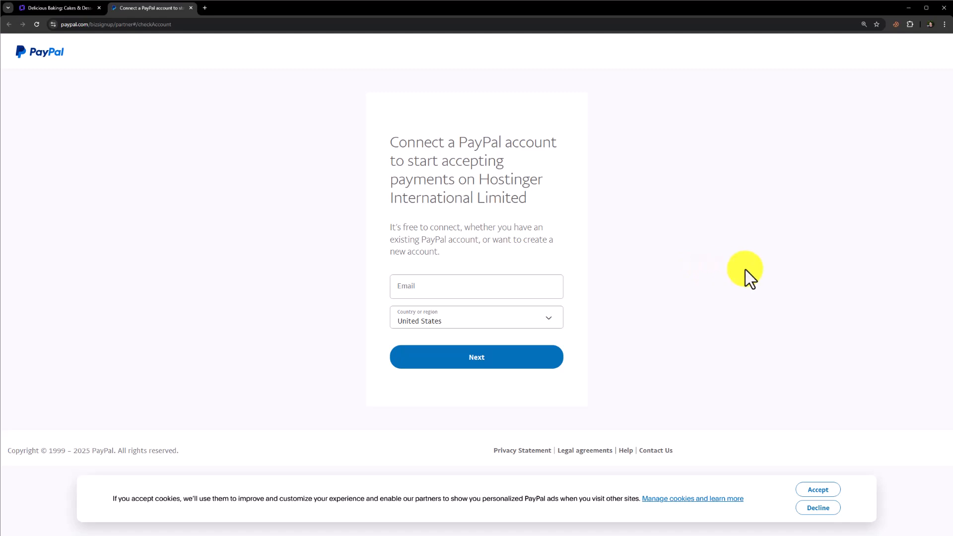